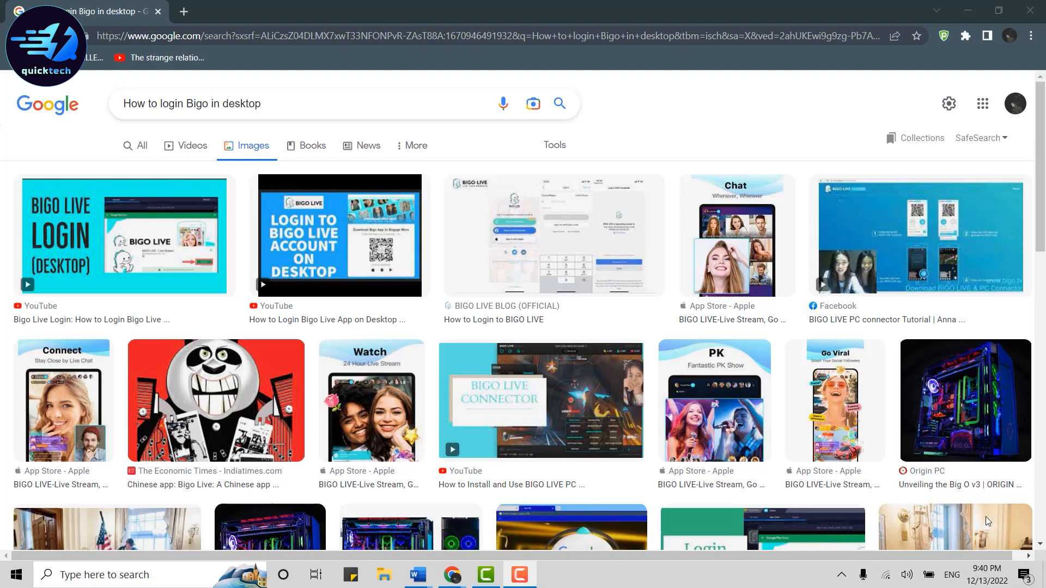
mouse_move(767, 183)
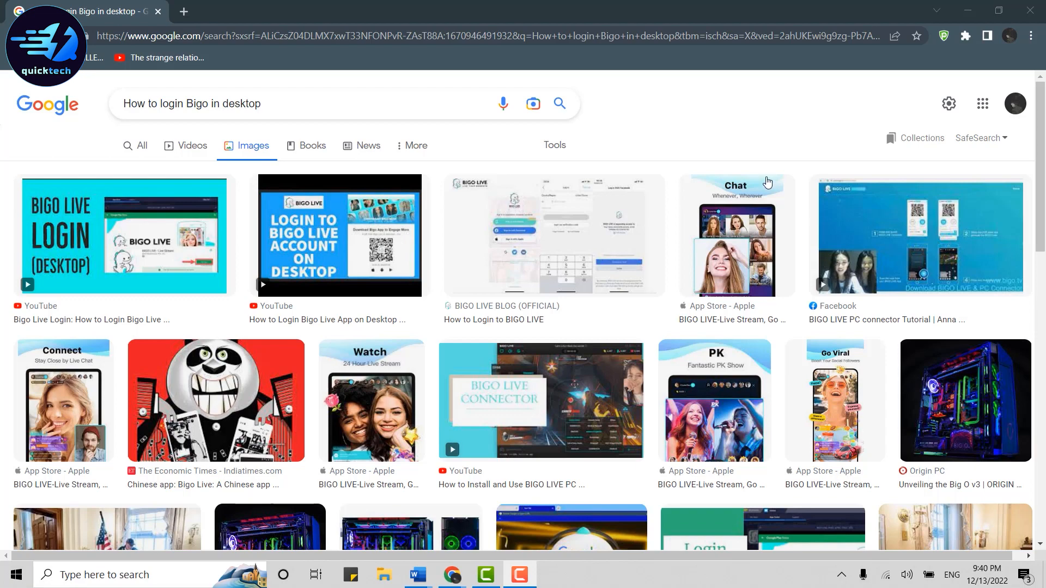
- Go to bigo.tv in a new tab via the BIGO LIVE address-bar suggestion
left_click(183, 11)
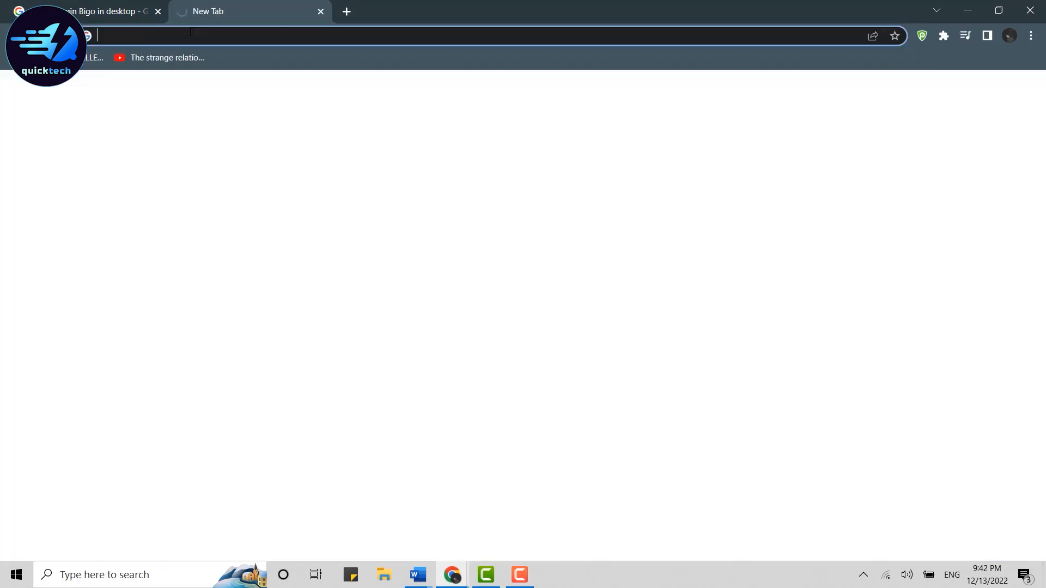
type("bigo.tv")
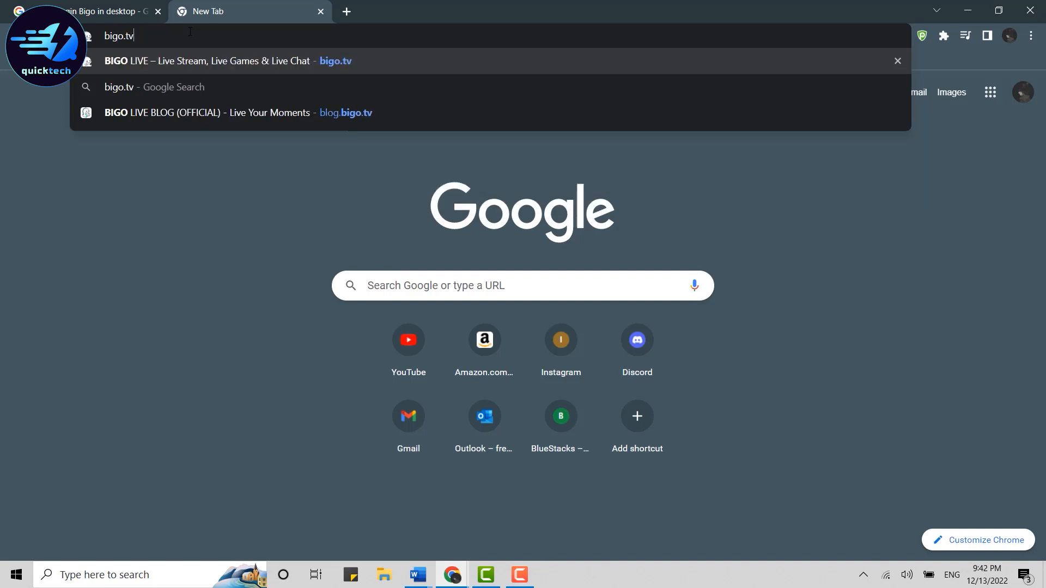
left_click(207, 60)
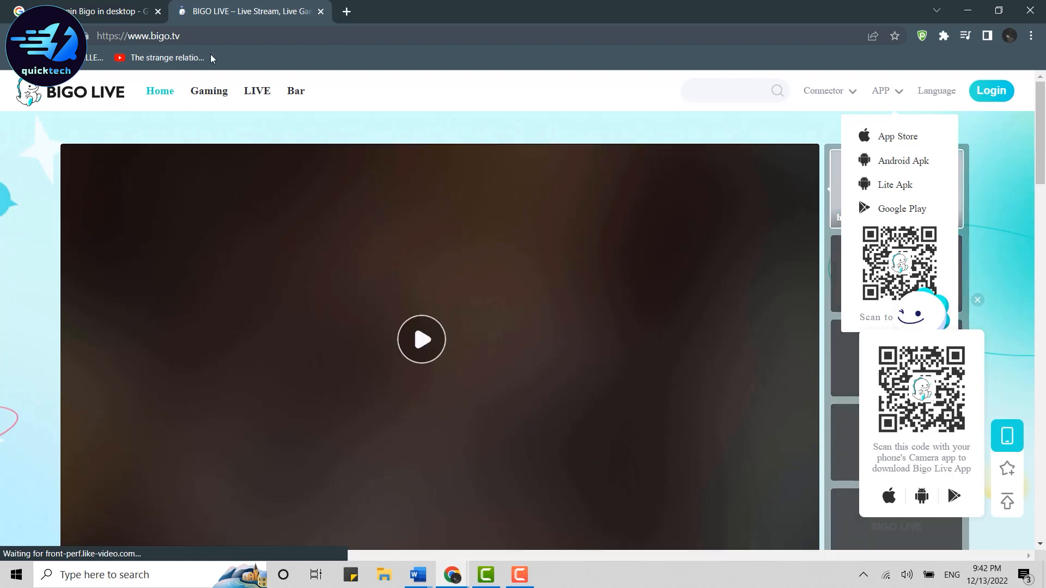
- Open the Bigo Live Scan Code to Login dialog from the top-right Login button
left_click(421, 340)
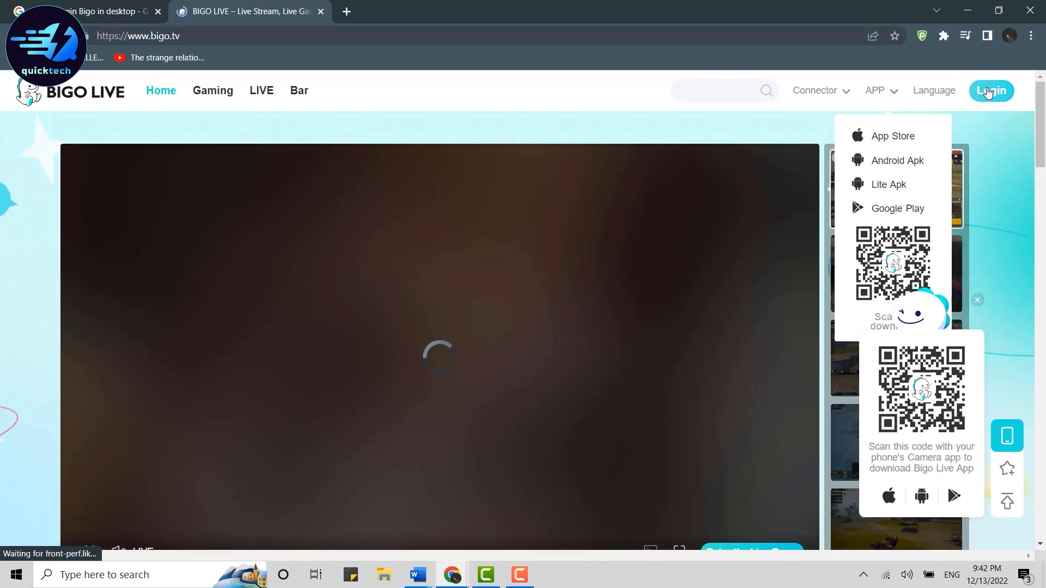
left_click(992, 89)
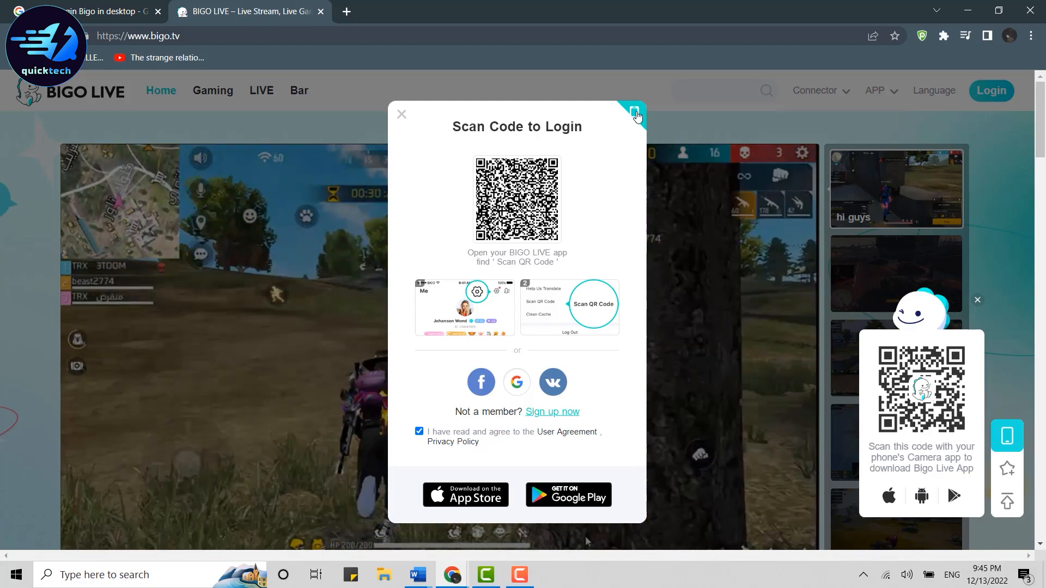
- Log in with phone number and password, accepting the user agreement and privacy policy
left_click(632, 112)
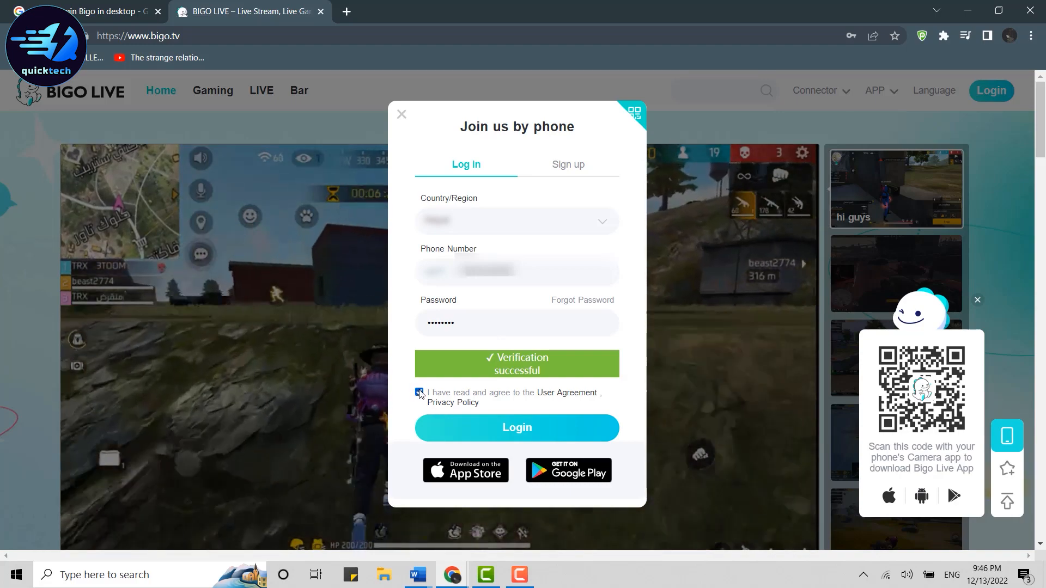
left_click(420, 393)
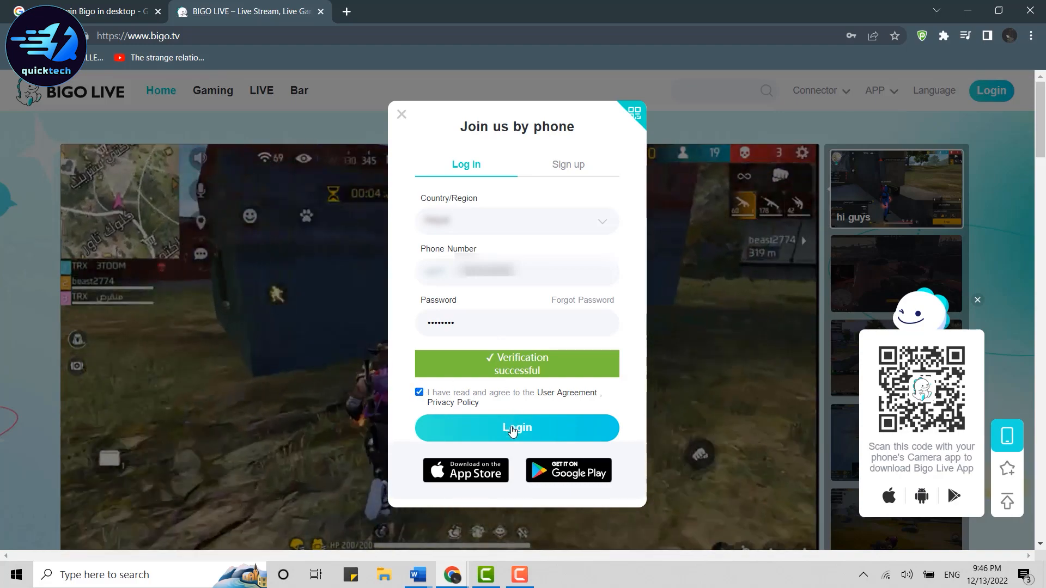
left_click(516, 428)
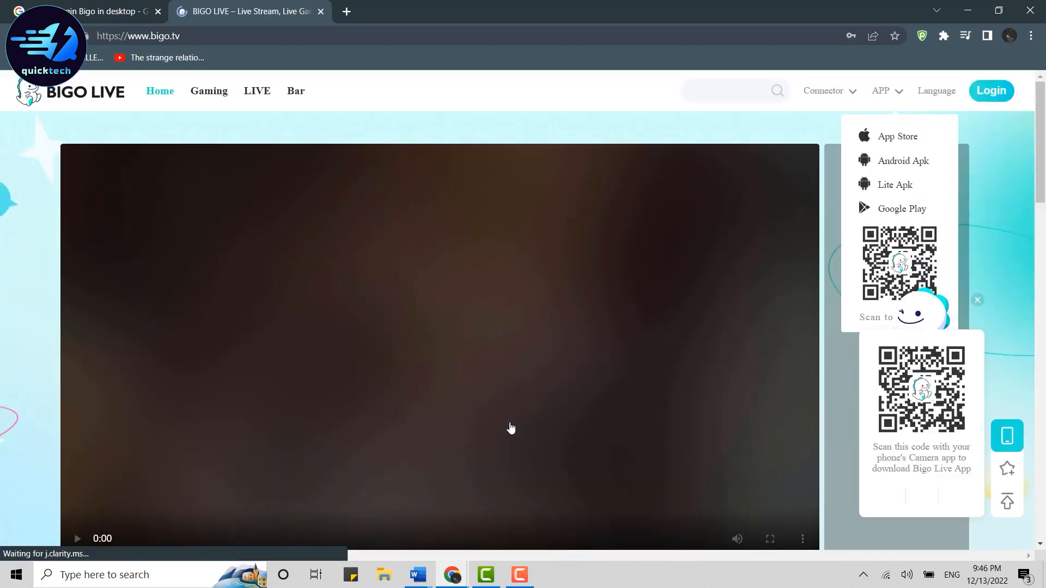
left_click(989, 91)
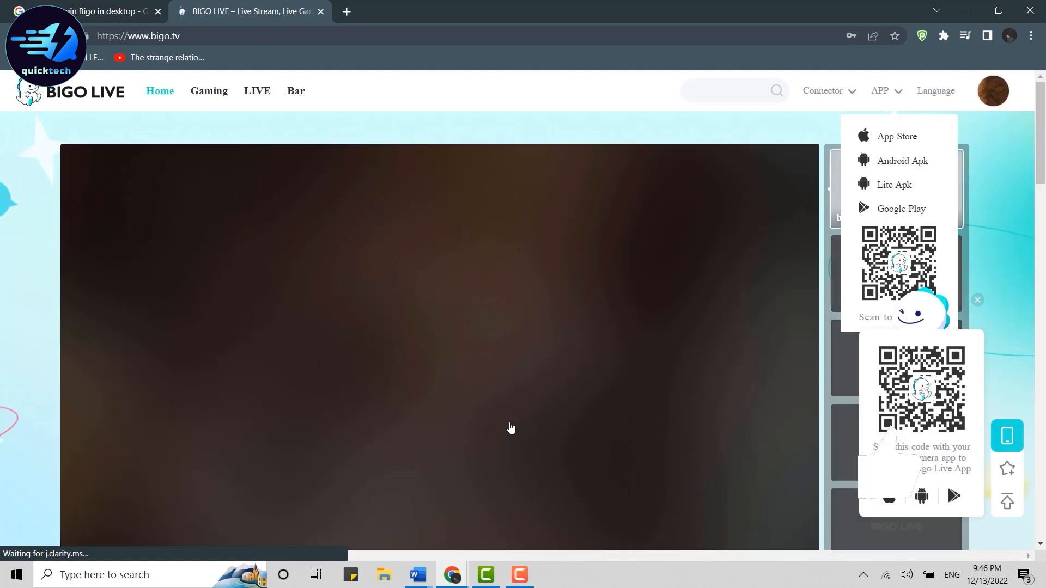